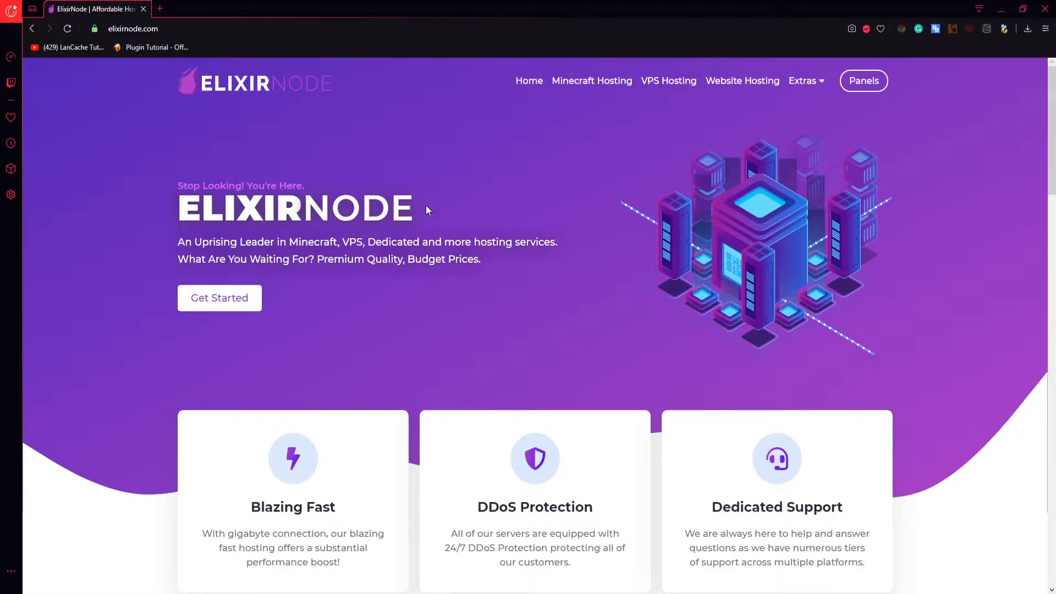
Open the Panels dropdown in the ElixirNode website's top navigation
click(863, 81)
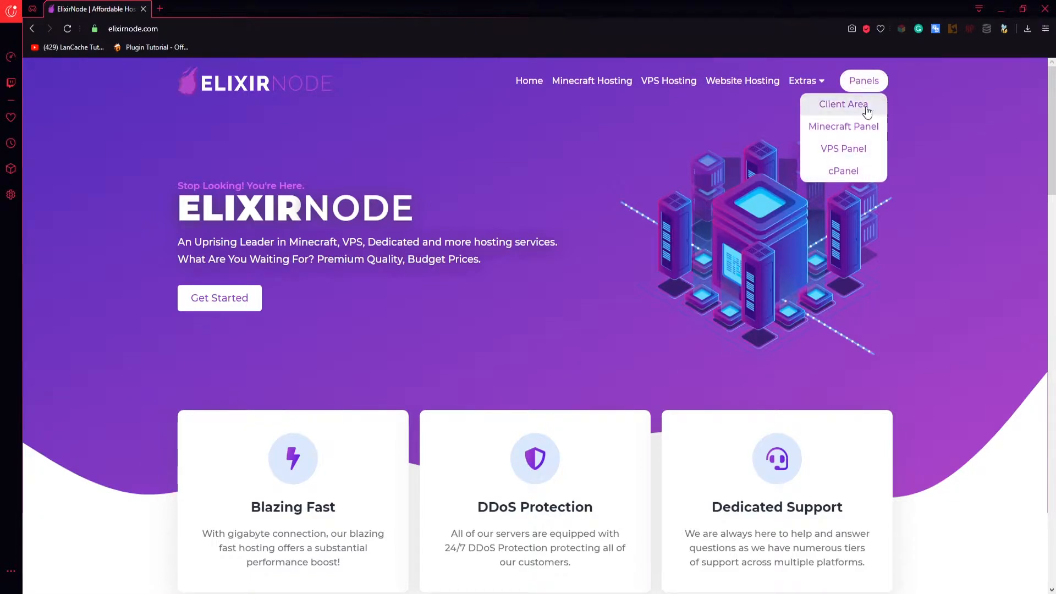
mouse_move(843, 126)
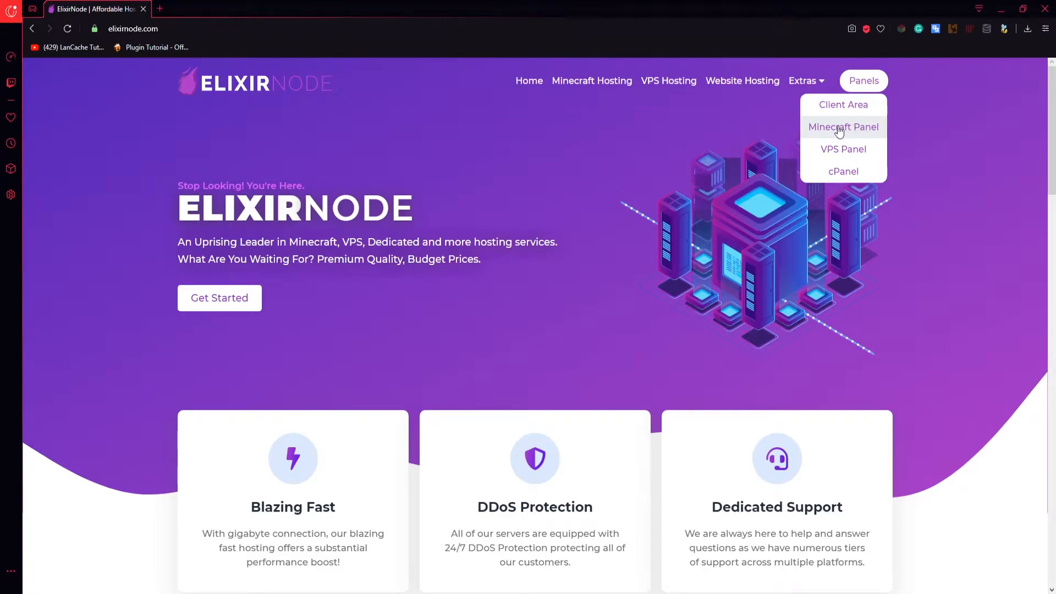
click(843, 126)
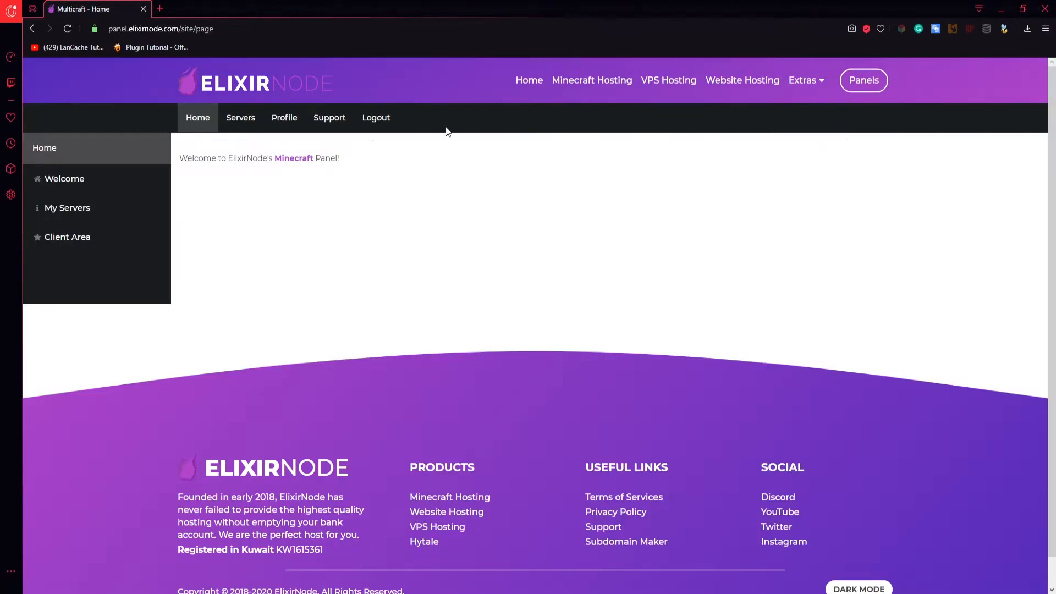
mouse_move(284, 117)
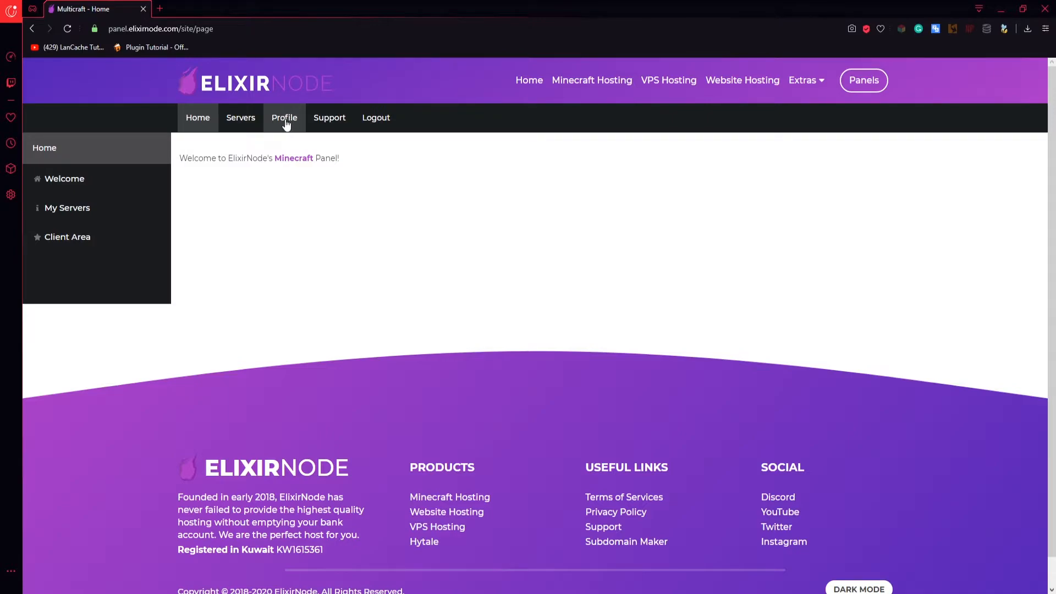
click(284, 117)
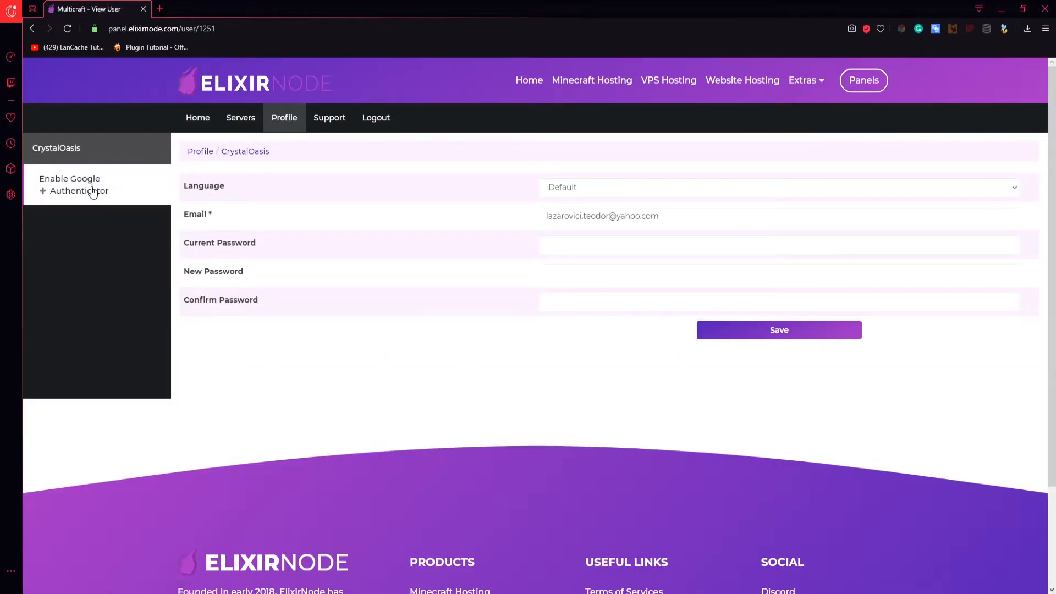
click(76, 190)
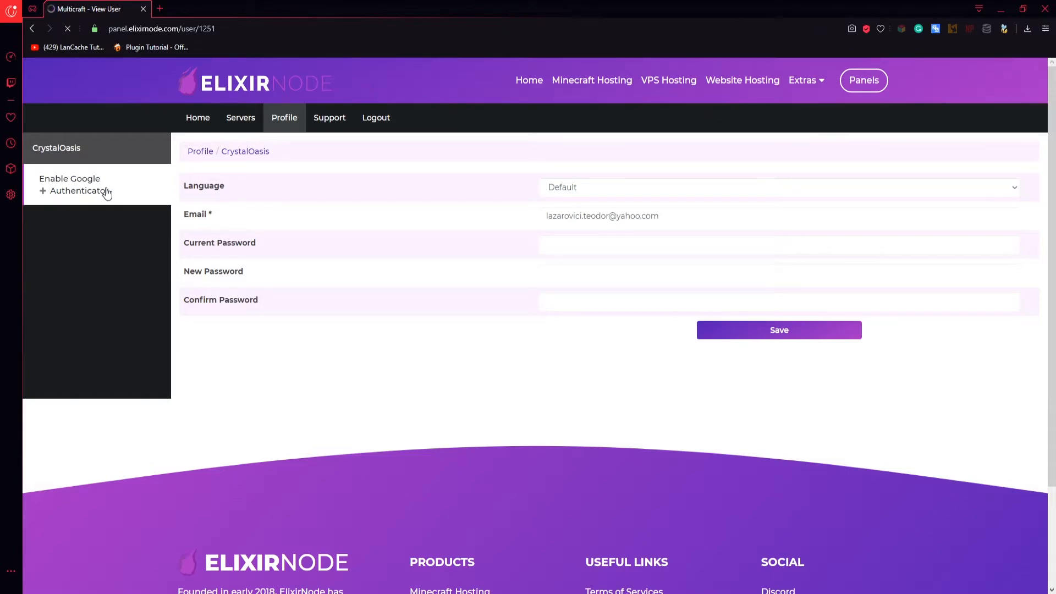
Load the Enable Google Authenticator page to view the QR code, account name and key
click(74, 184)
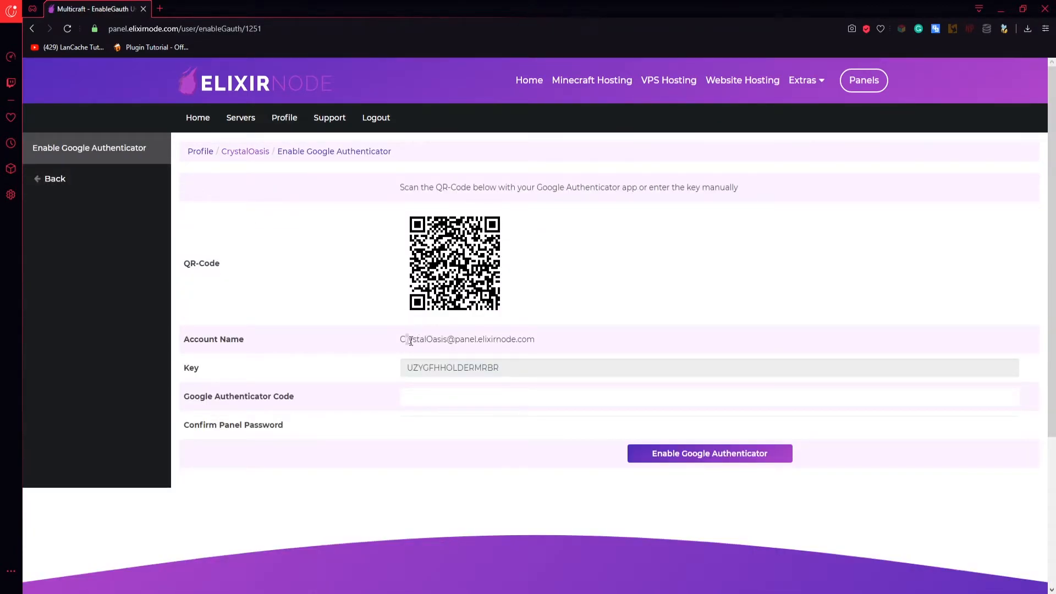
mouse_move(393, 289)
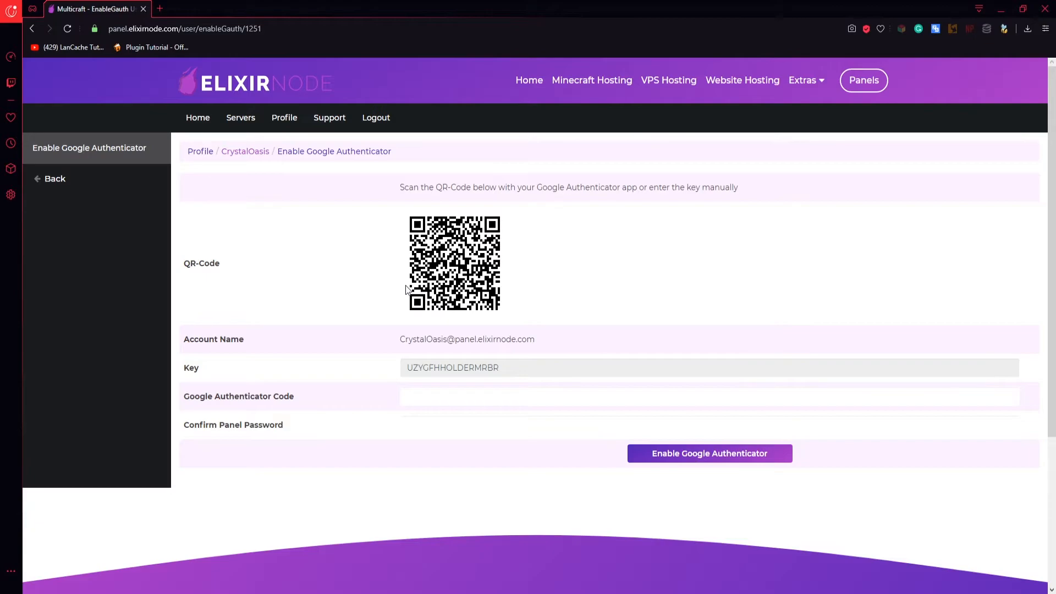
mouse_move(453, 333)
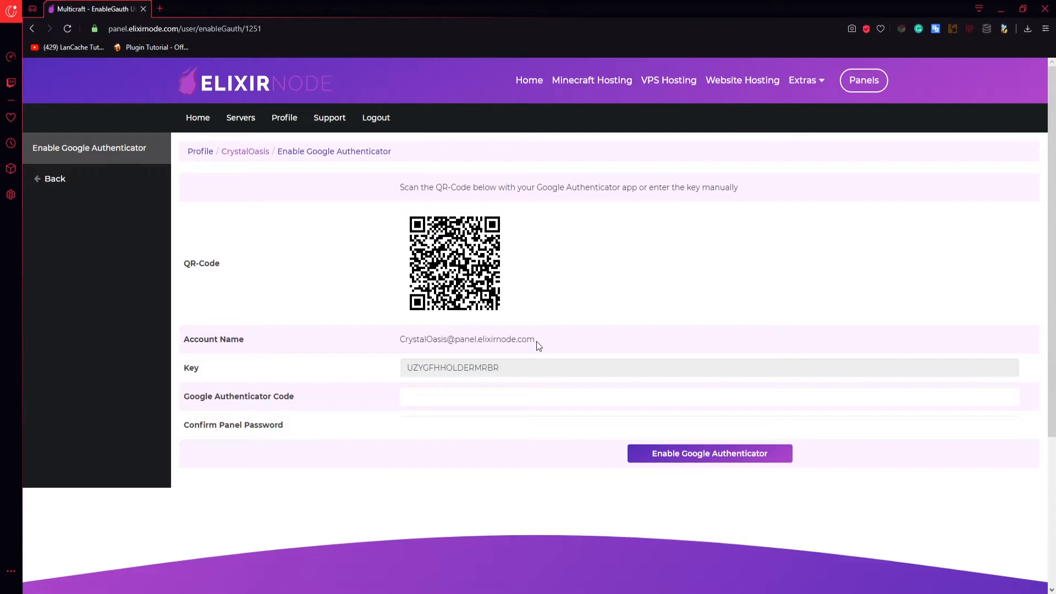
mouse_move(422, 271)
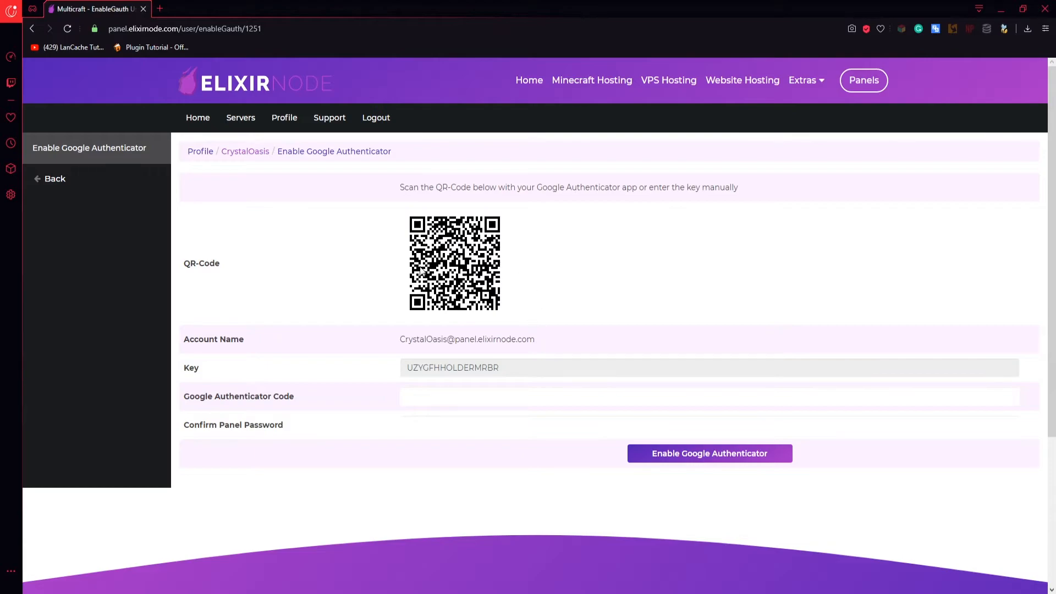
mouse_move(446, 275)
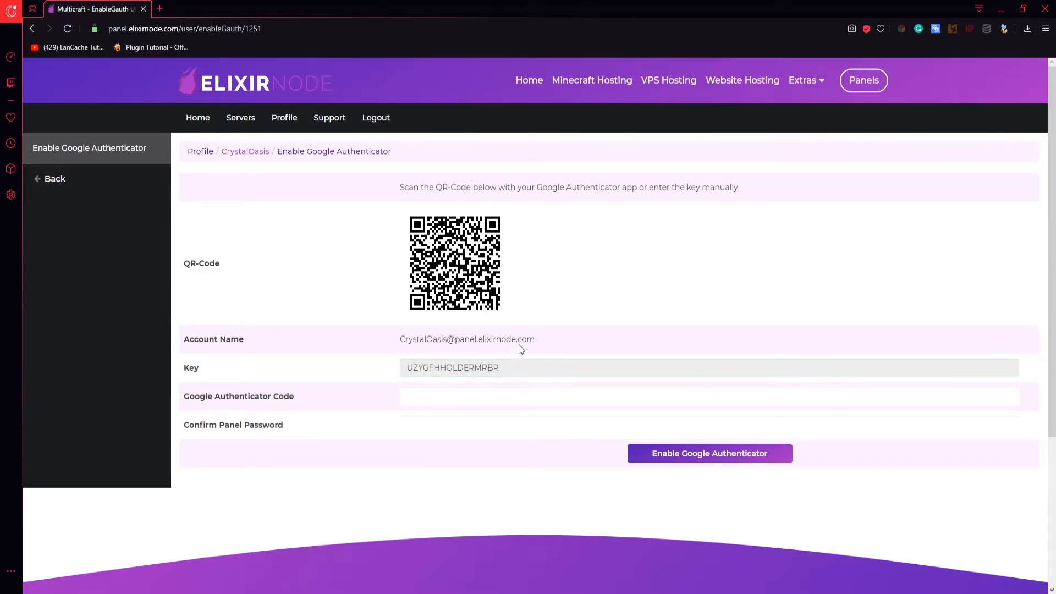
mouse_move(500, 370)
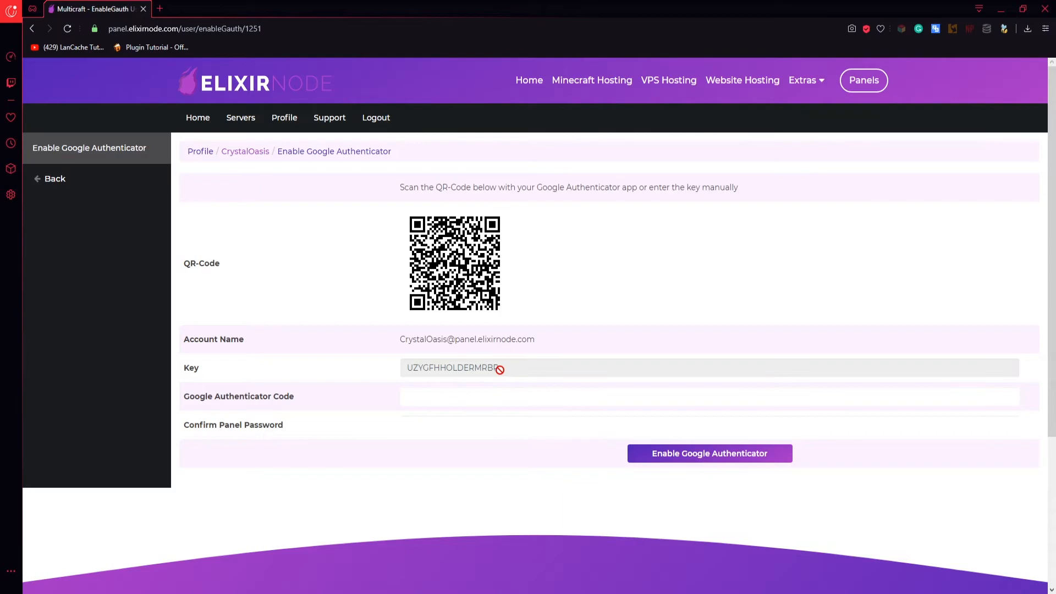
mouse_move(490, 293)
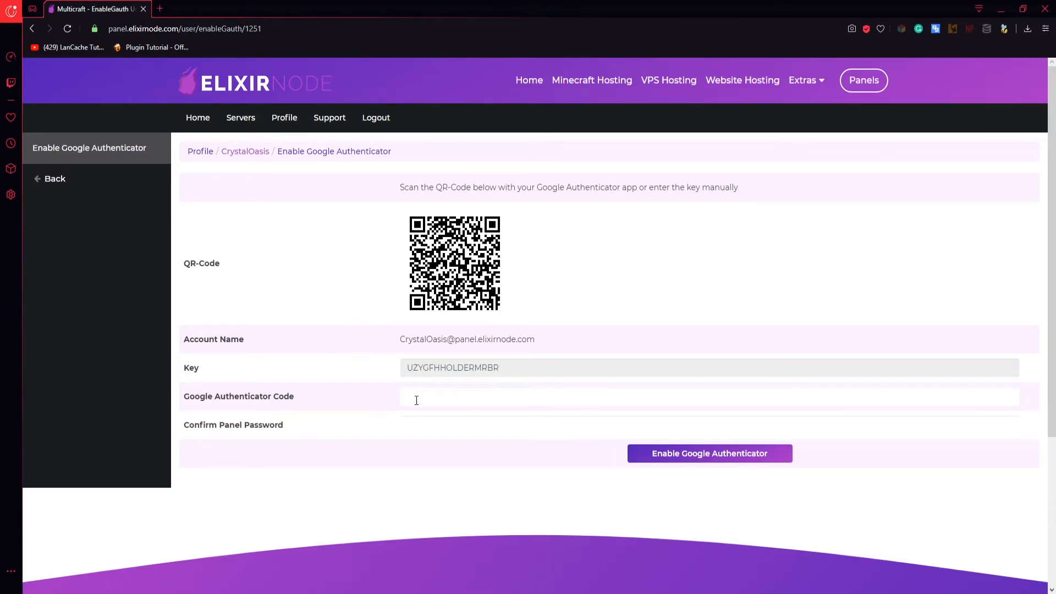
click(447, 396)
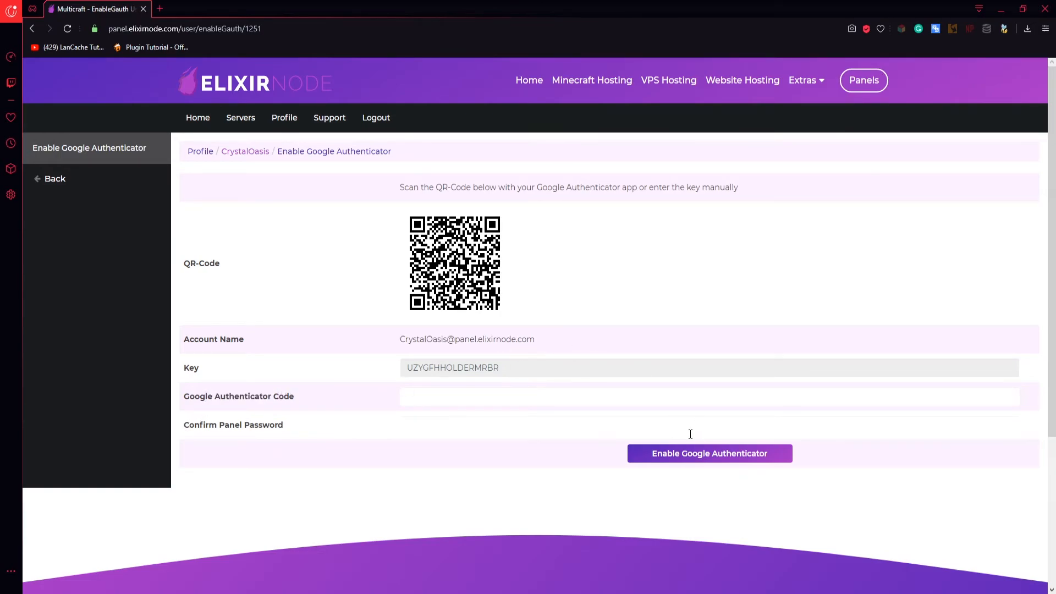
mouse_move(690, 464)
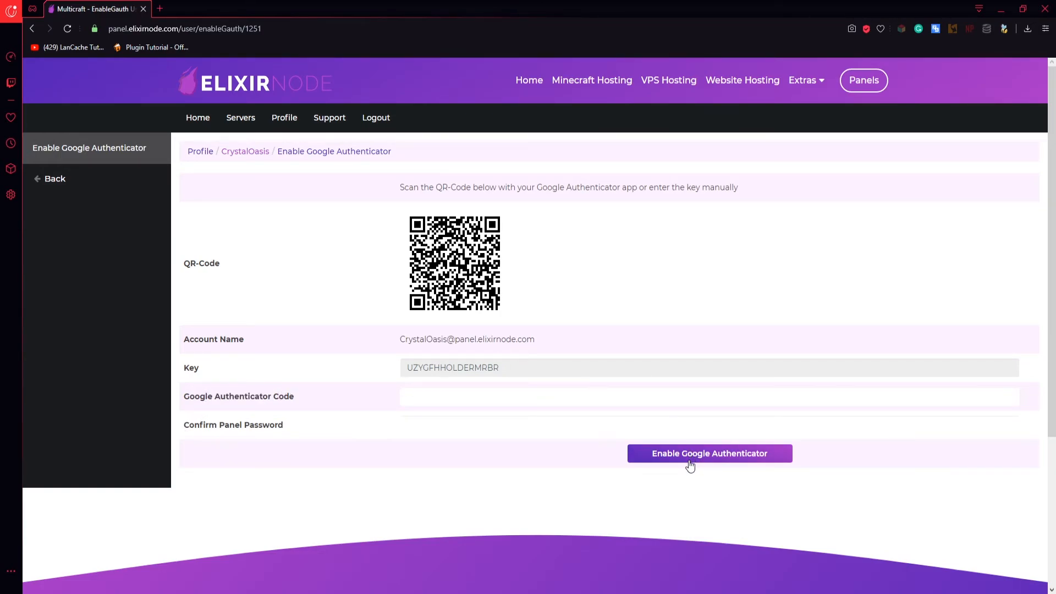